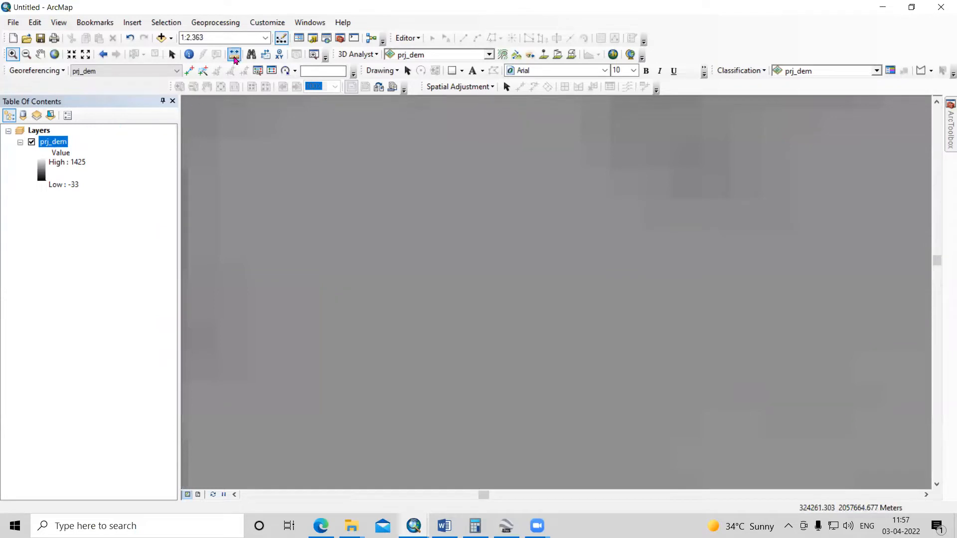
- Read prj_dem's source cell size of about 30.28 m, then cancel Layer Properties
{"action": "left_click", "coordinate": [234, 54]}
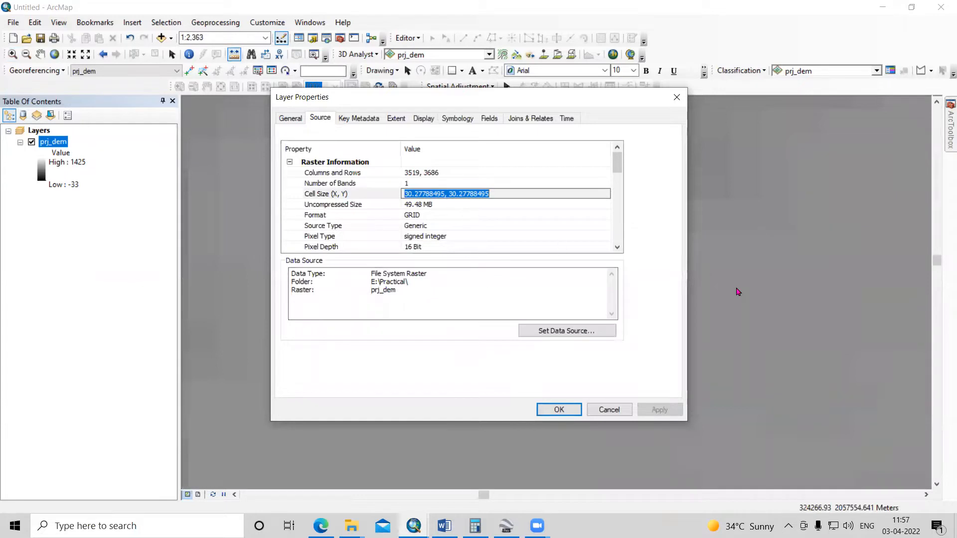
{"action": "mouse_move", "coordinate": [620, 393]}
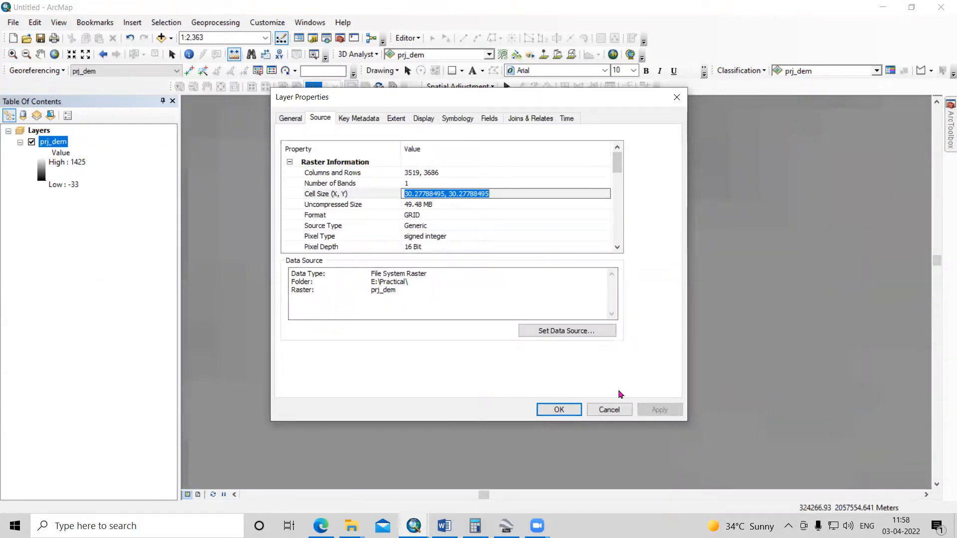
{"action": "left_click", "coordinate": [557, 410]}
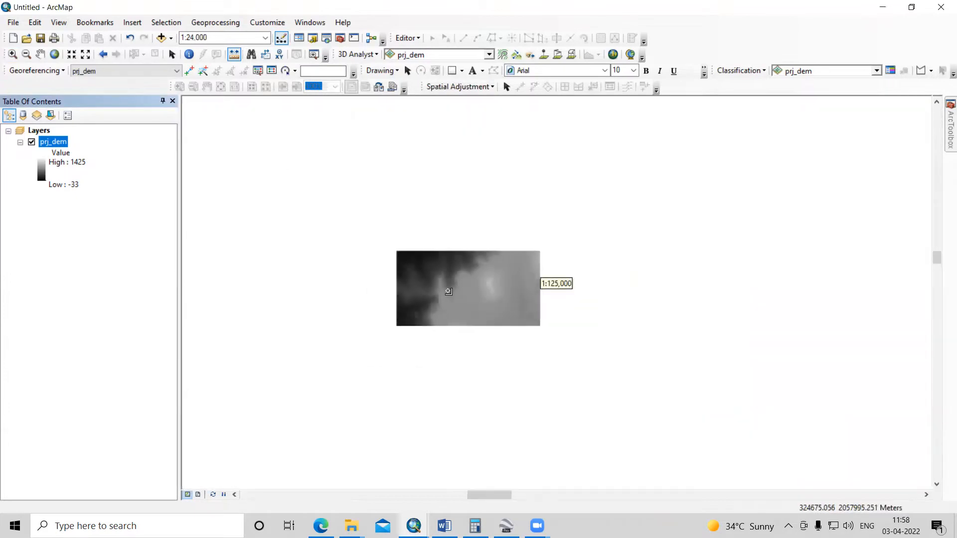
- Show the full DEM extent and launch Data Management > Raster > Raster Processing > Resample
{"action": "left_click", "coordinate": [339, 38]}
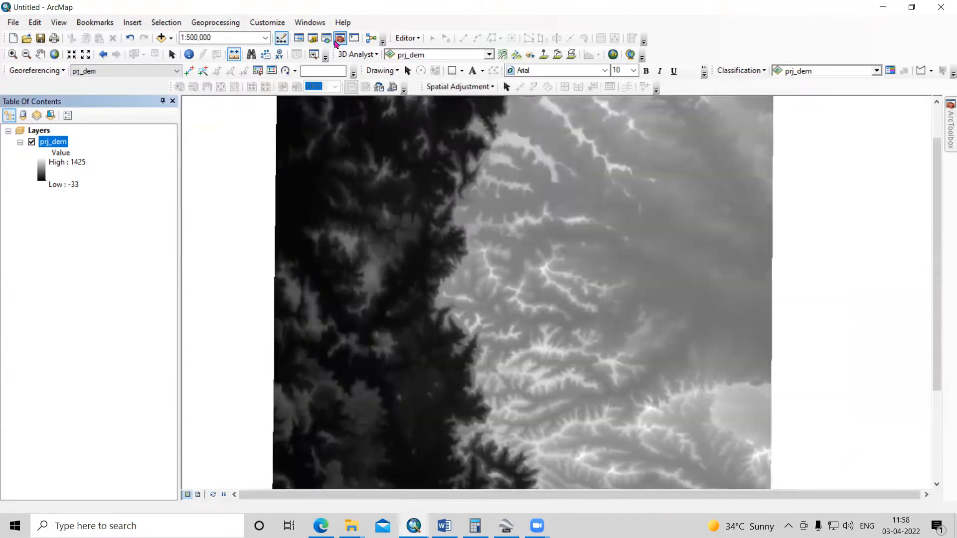
{"action": "left_click", "coordinate": [340, 38]}
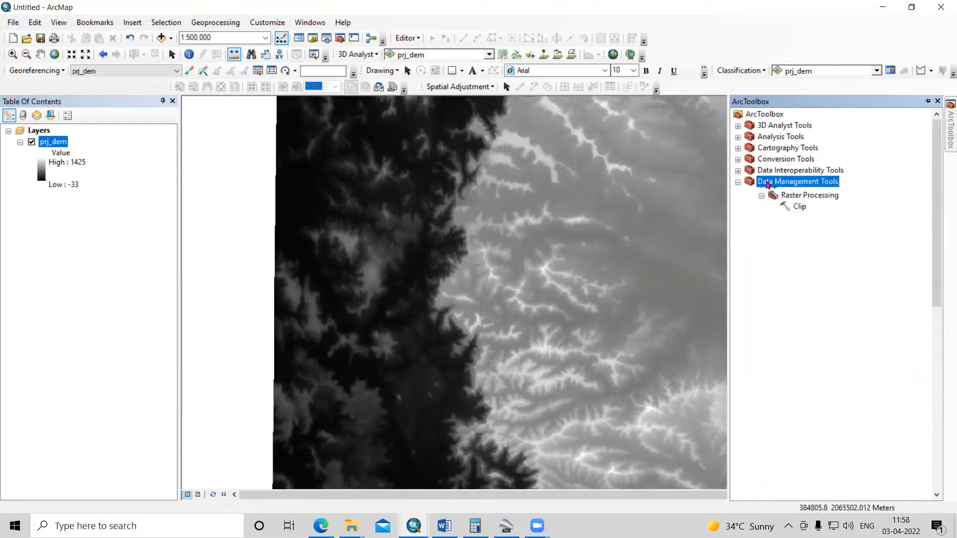
{"action": "left_click", "coordinate": [738, 182]}
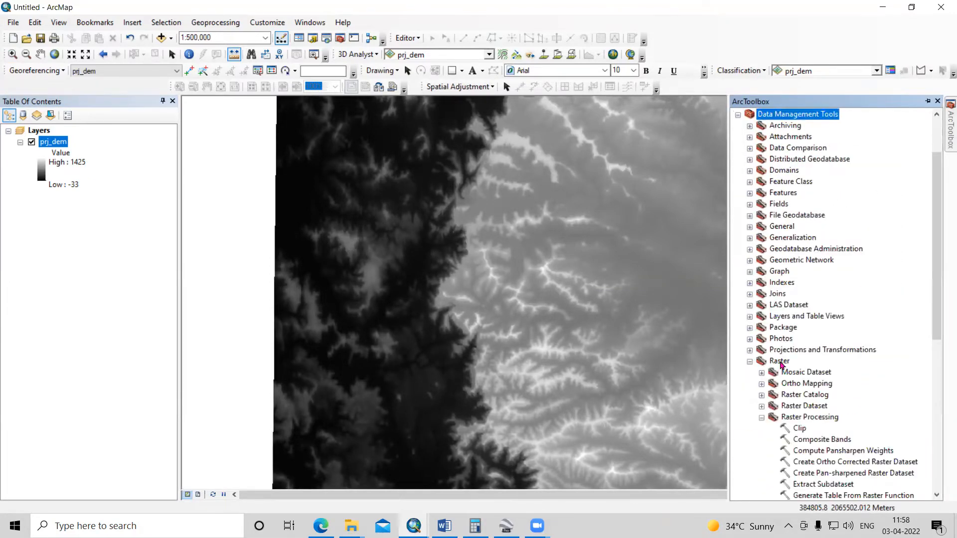
{"action": "scroll", "scroll_direction": "down", "scroll_amount": 3}
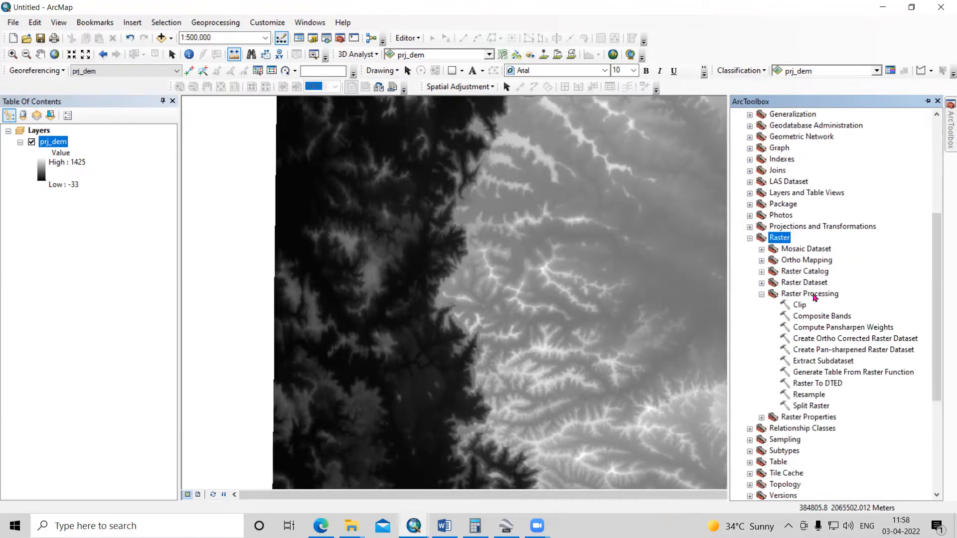
{"action": "left_click", "coordinate": [810, 294]}
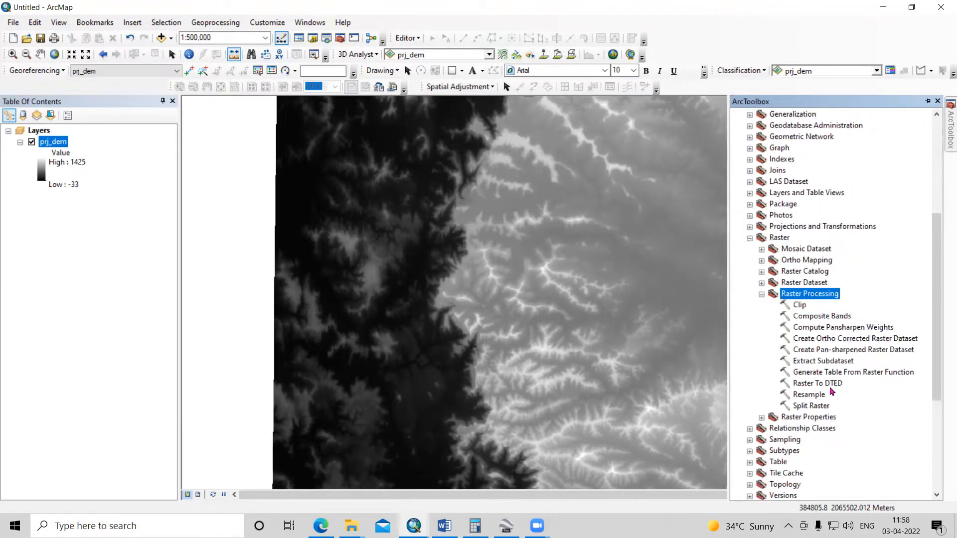
{"action": "left_click", "coordinate": [809, 395]}
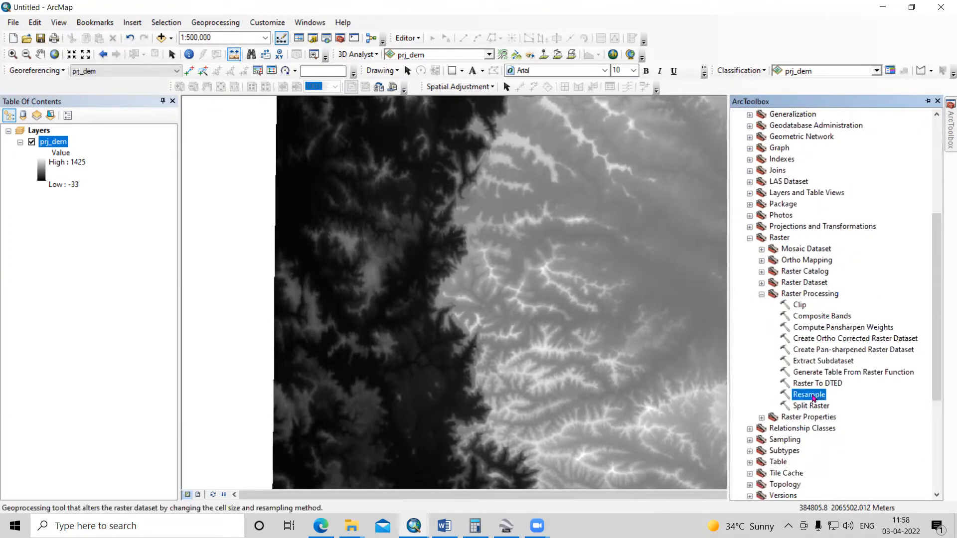
{"action": "scroll", "scroll_direction": "down", "scroll_amount": 3}
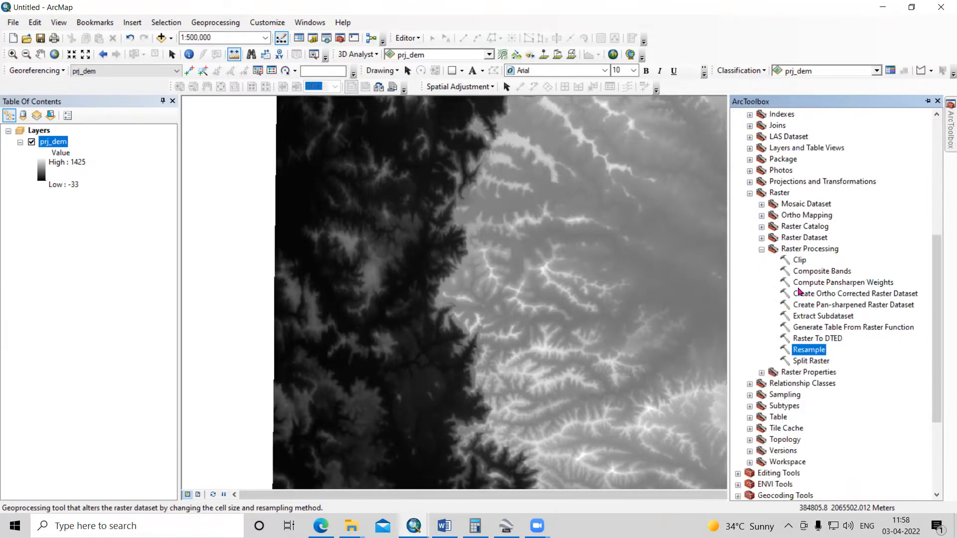
{"action": "double_click", "coordinate": [809, 349]}
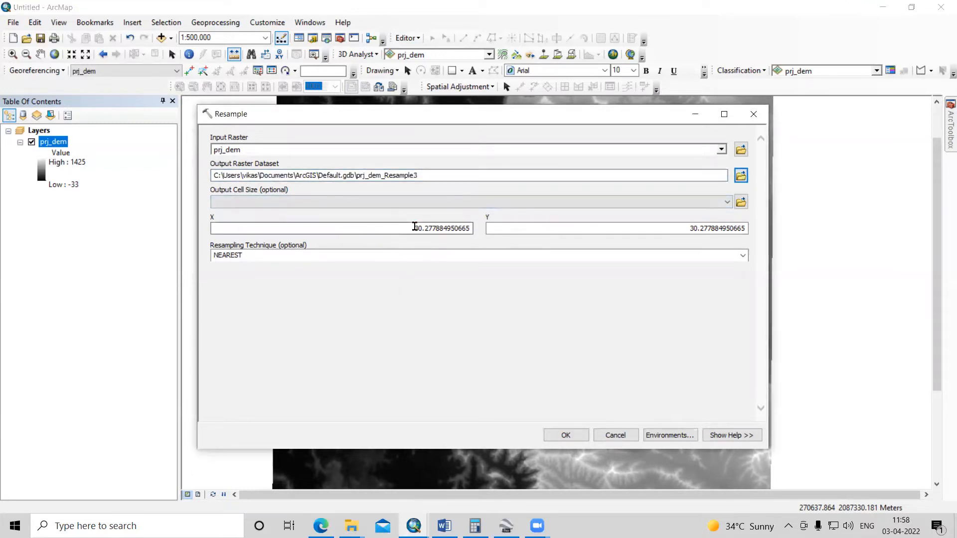
- Run Resample on prj_dem with a 15 m cell size and BILINEAR technique
{"action": "left_click", "coordinate": [341, 228]}
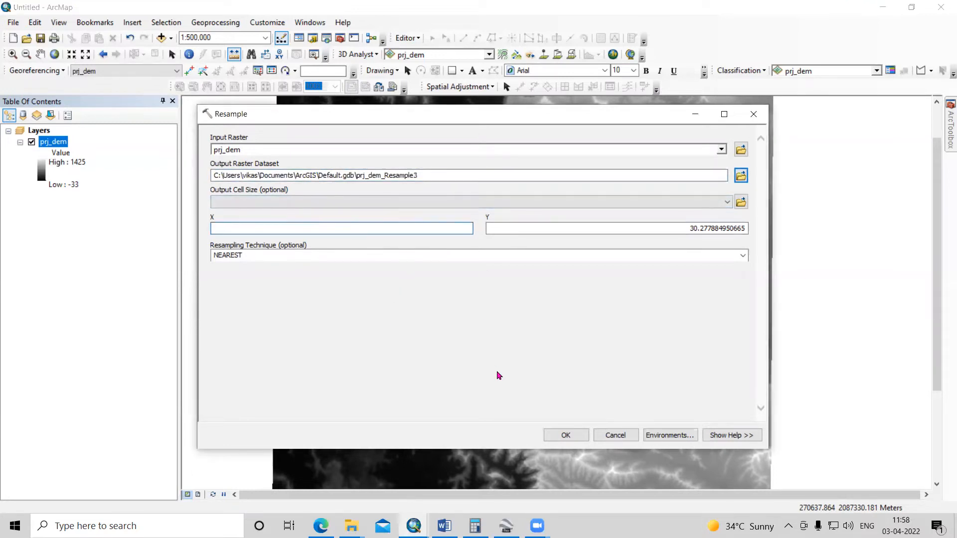
{"action": "type", "text": "15"}
{"action": "left_click", "coordinate": [618, 228]}
{"action": "type", "text": "1"}
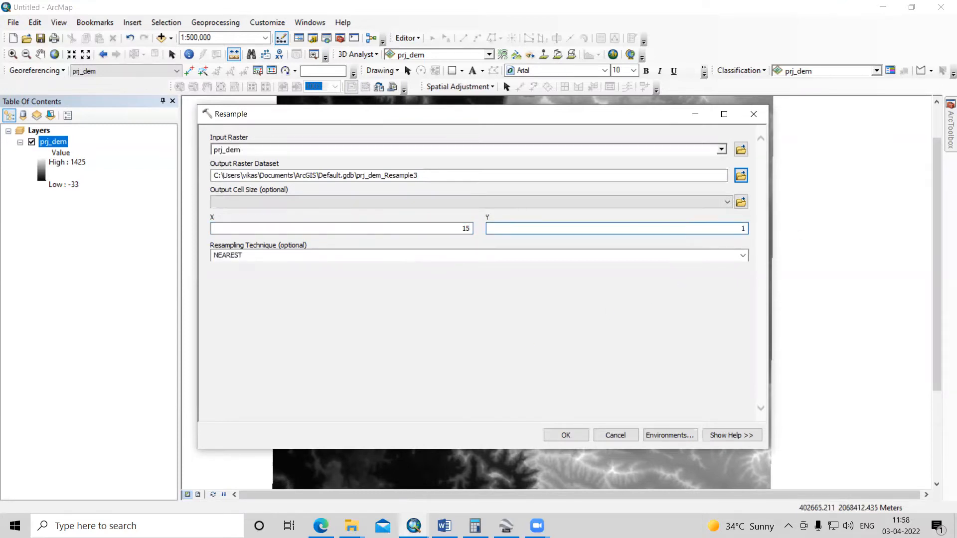
{"action": "left_click", "coordinate": [740, 255]}
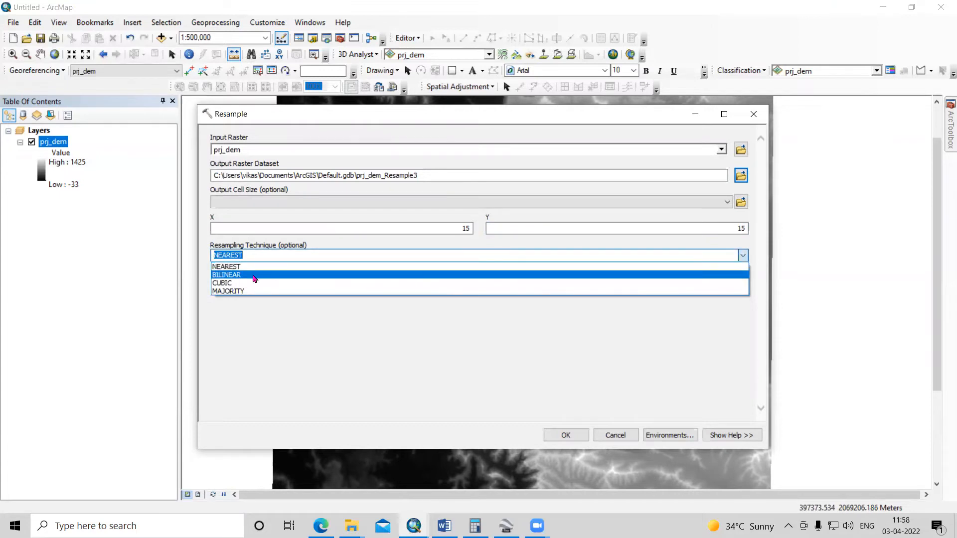
{"action": "left_click", "coordinate": [228, 275]}
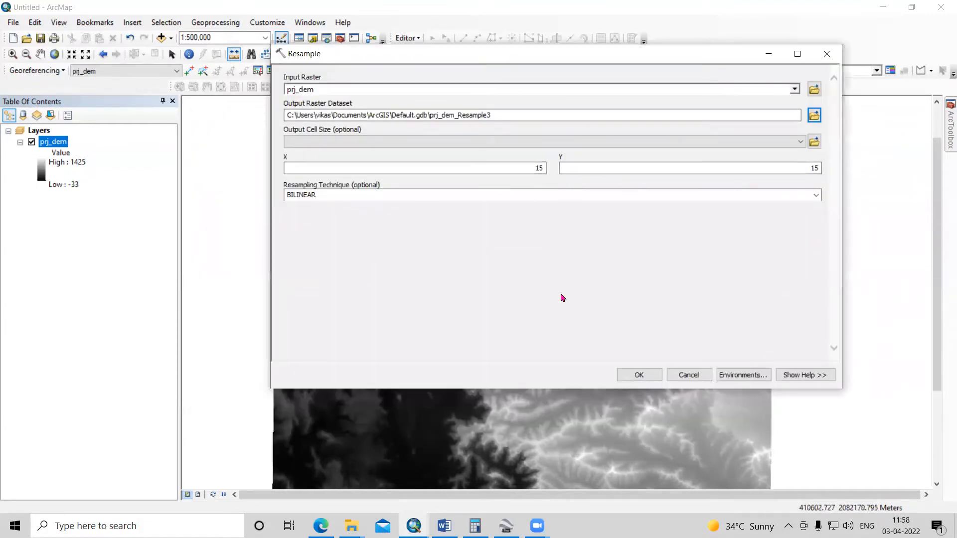
{"action": "left_click", "coordinate": [639, 375]}
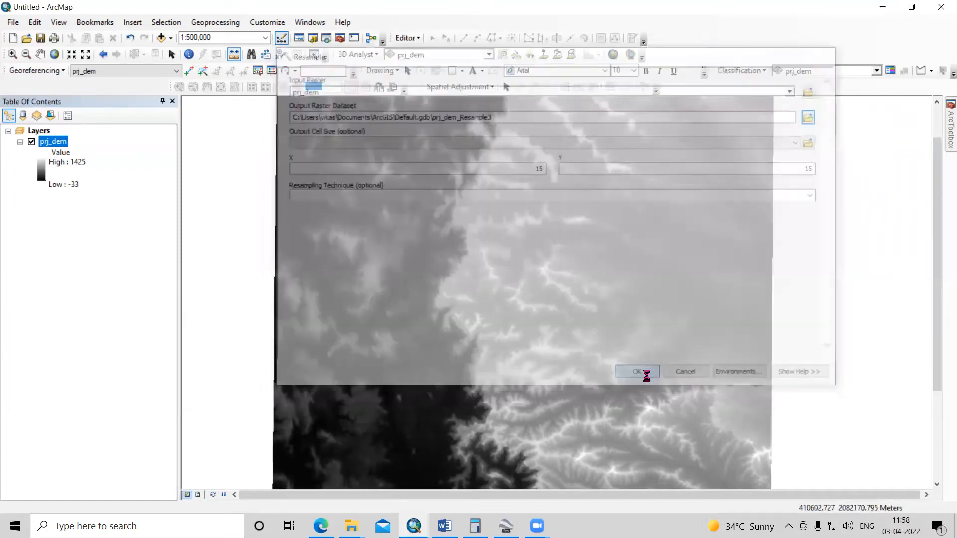
- Let prj_dem_Resample3 load, then bring up its layer options to inspect the 15 × 15 cell size
{"action": "left_click", "coordinate": [637, 371]}
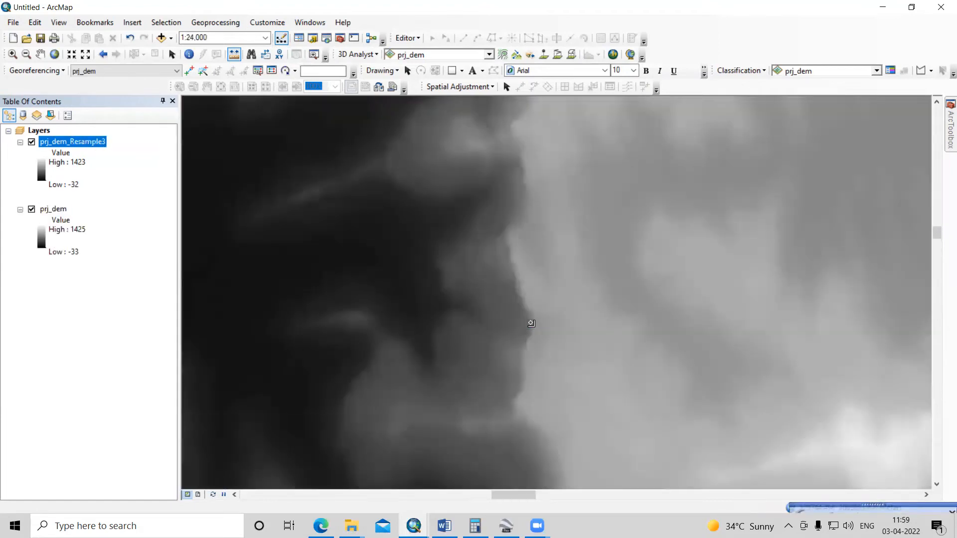
{"action": "right_click", "coordinate": [71, 141]}
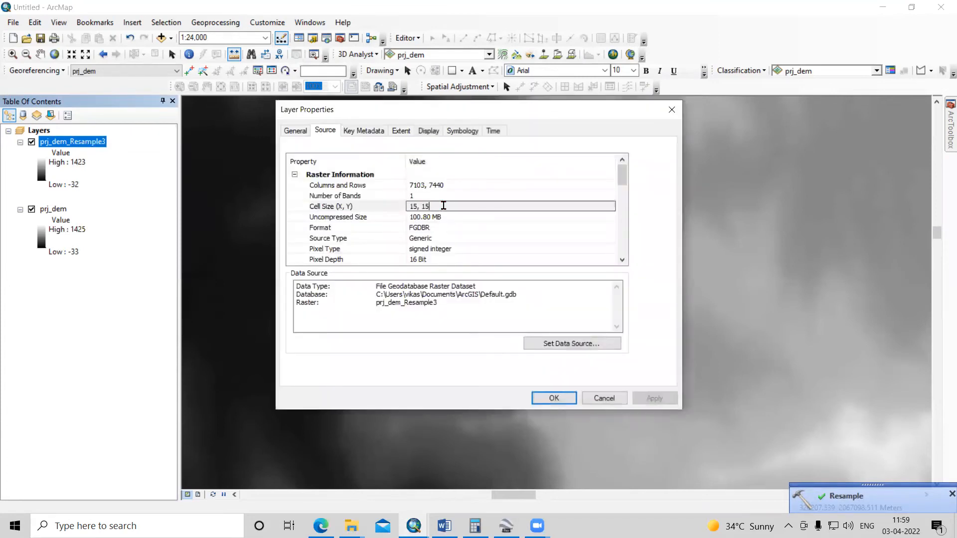
- Close Layer Properties and measure about 50.02 m across prj_dem_Resample3's cells
{"action": "left_click", "coordinate": [553, 398]}
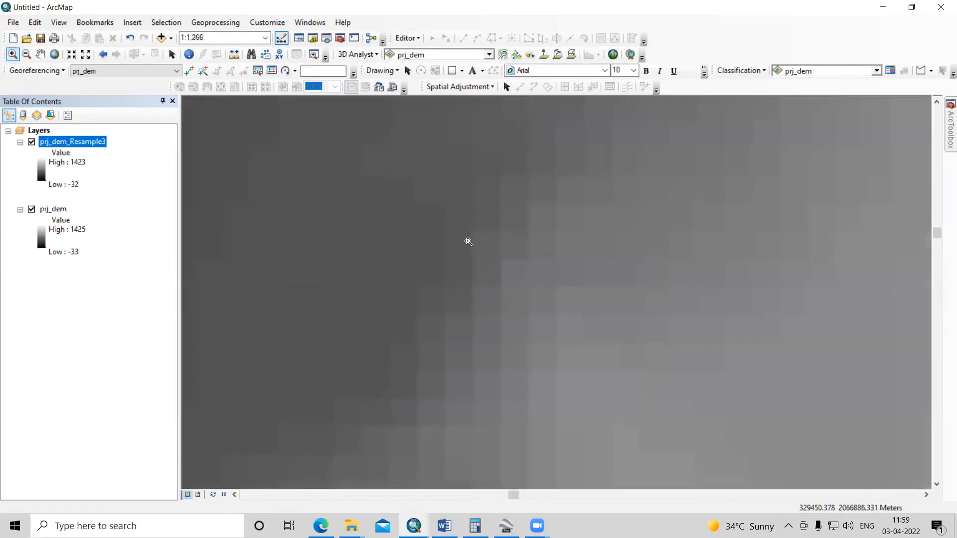
{"action": "left_click", "coordinate": [234, 54]}
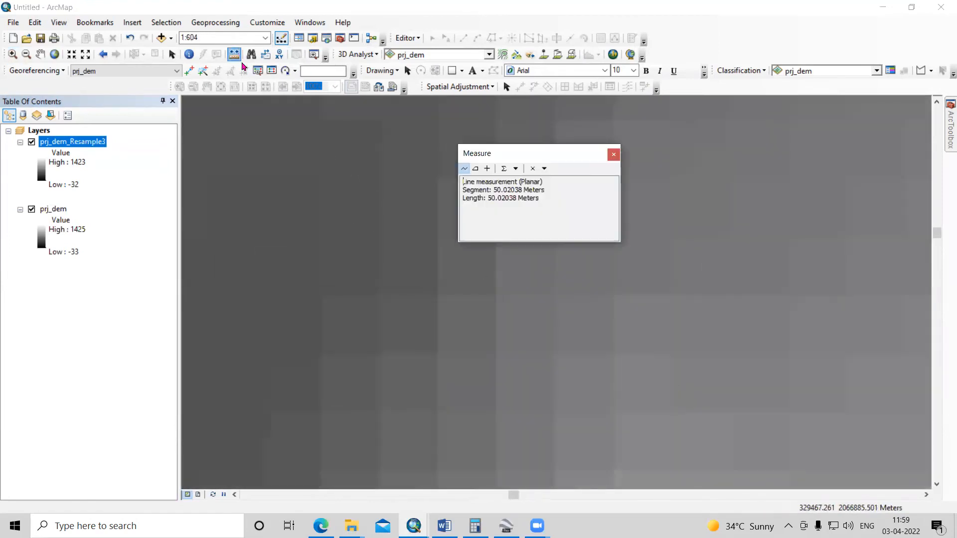
{"action": "left_click_drag", "start_coordinate": [538, 153], "coordinate": [353, 170]}
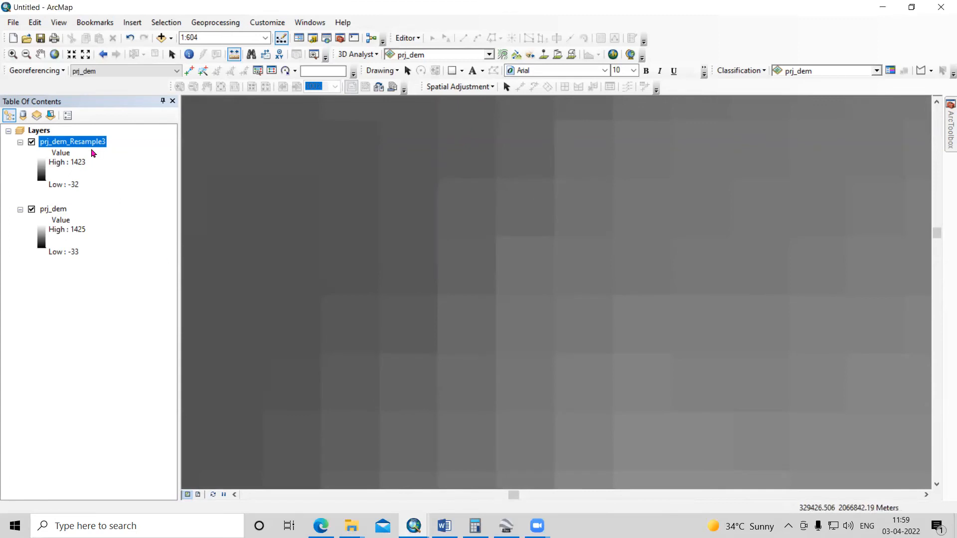
{"action": "left_click", "coordinate": [31, 141]}
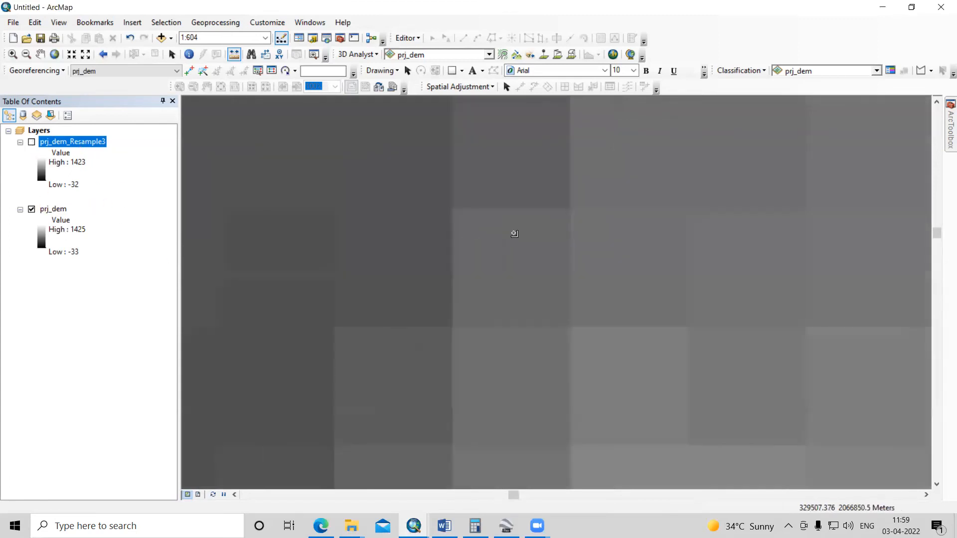
{"action": "left_click", "coordinate": [31, 142]}
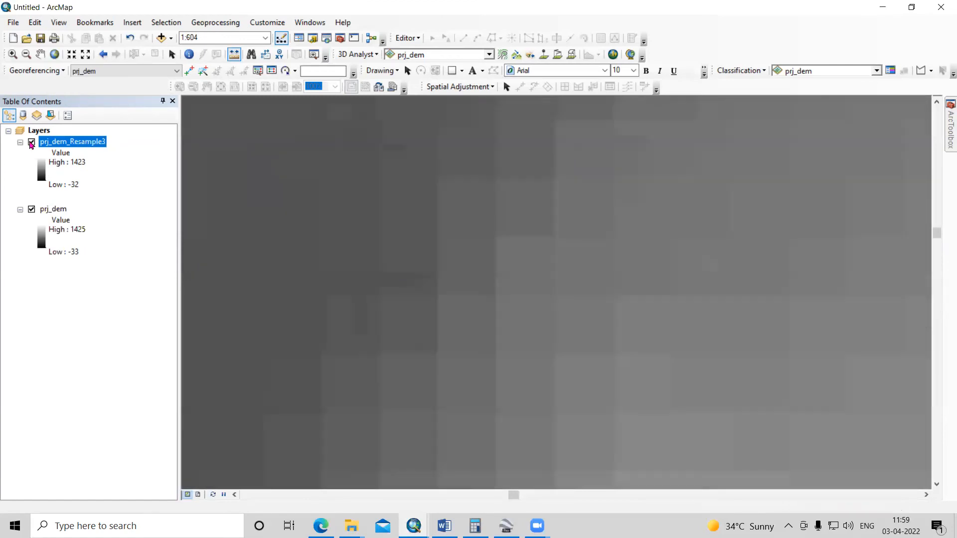
{"action": "left_click", "coordinate": [31, 142]}
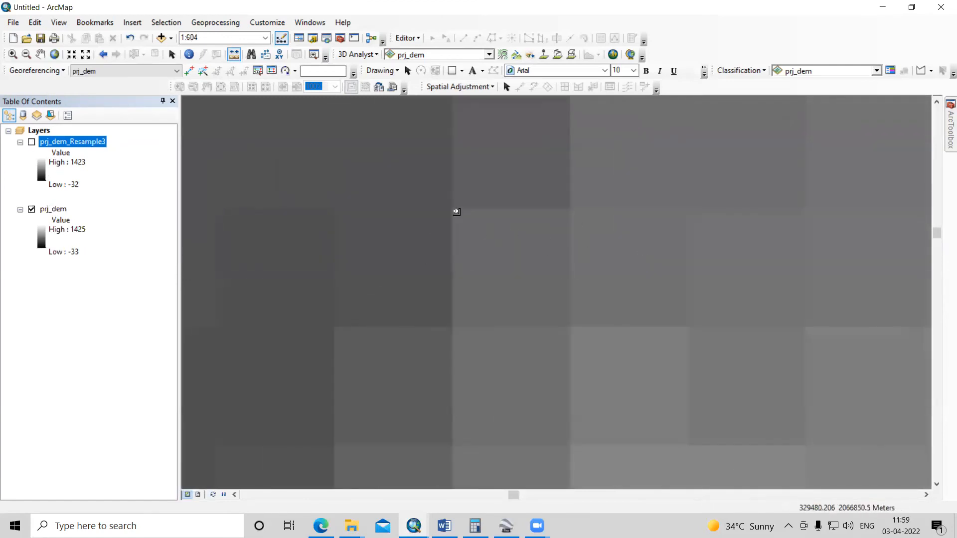
{"action": "left_click", "coordinate": [31, 142]}
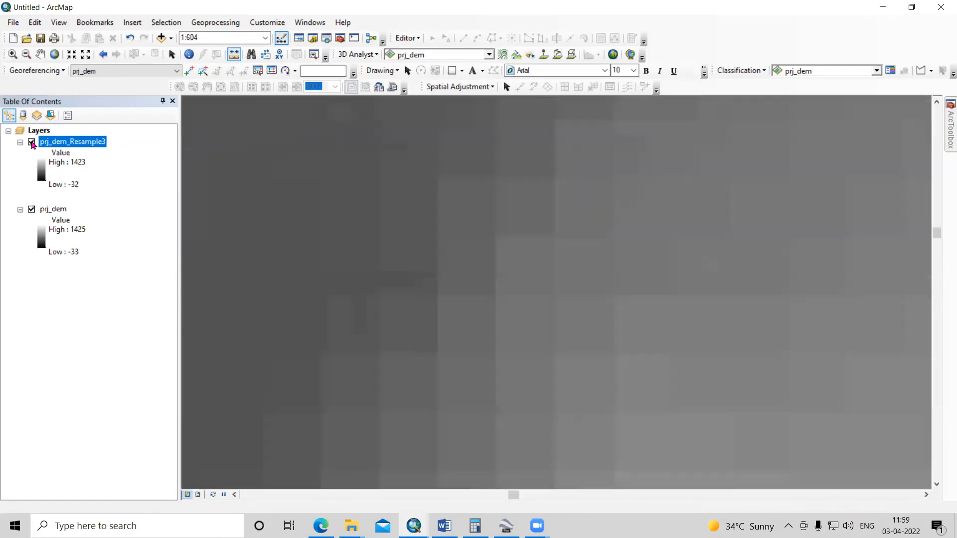